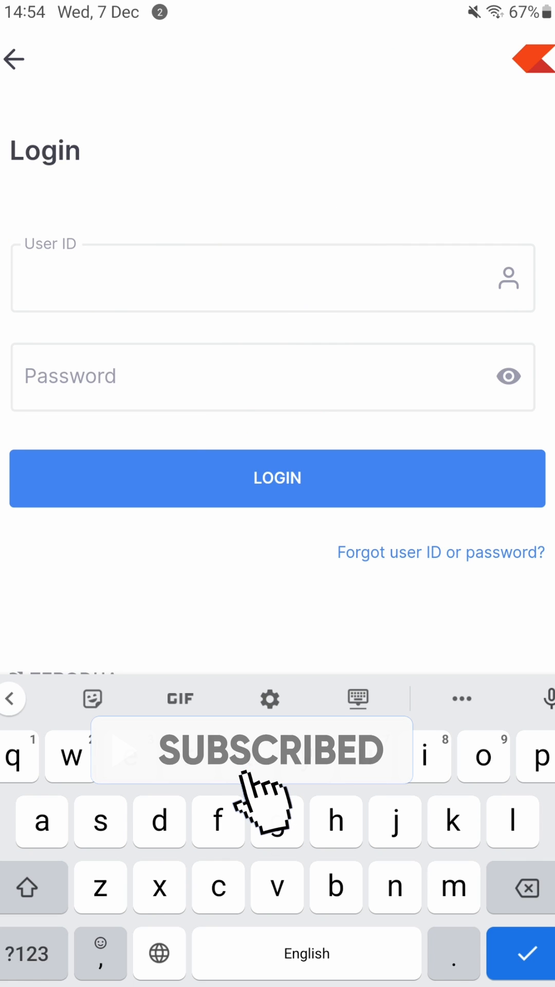
From the Kite welcome screen, reach the login page's recovery form and choose 'I forgot my user ID'
left_click(15, 59)
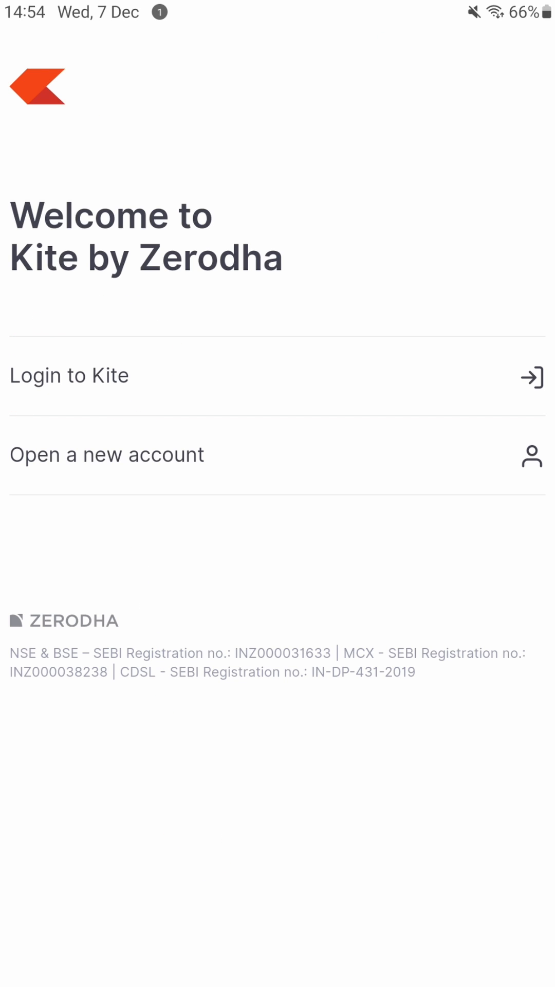
left_click(69, 375)
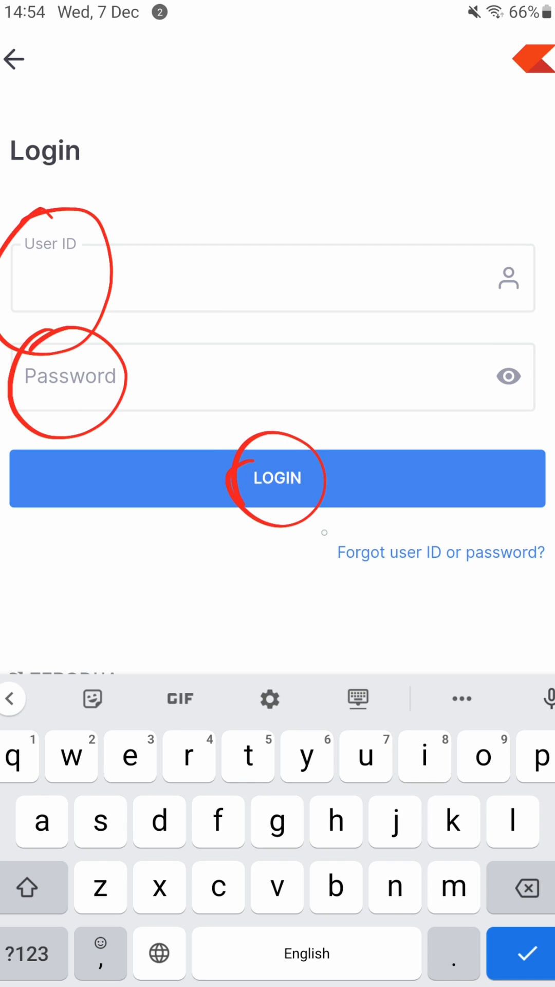
left_click_drag(326, 519, 548, 598)
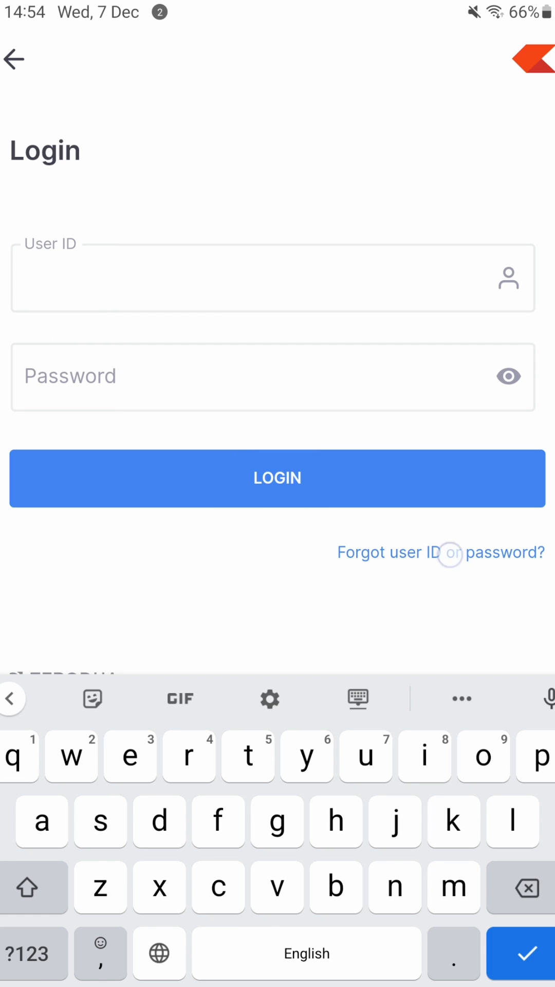
left_click(441, 553)
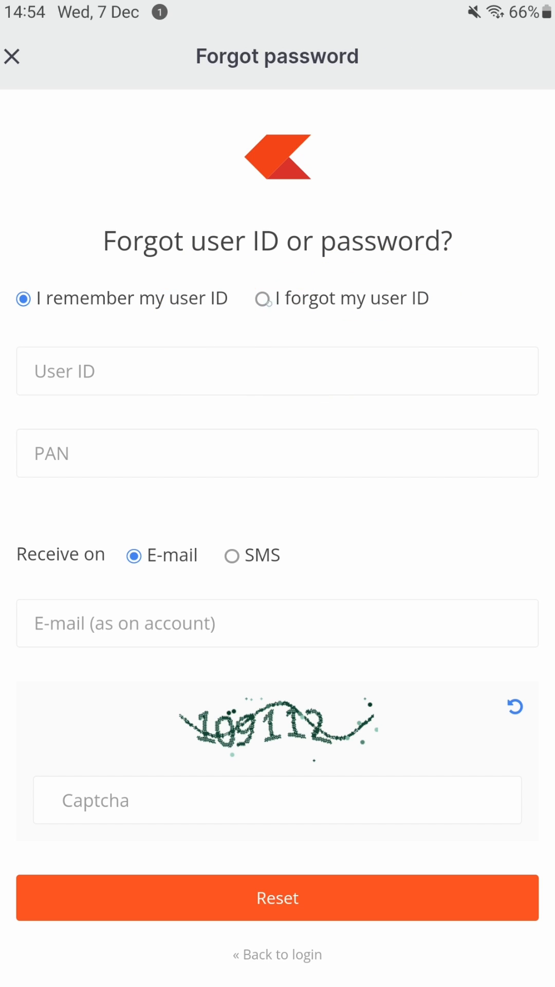
left_click(257, 298)
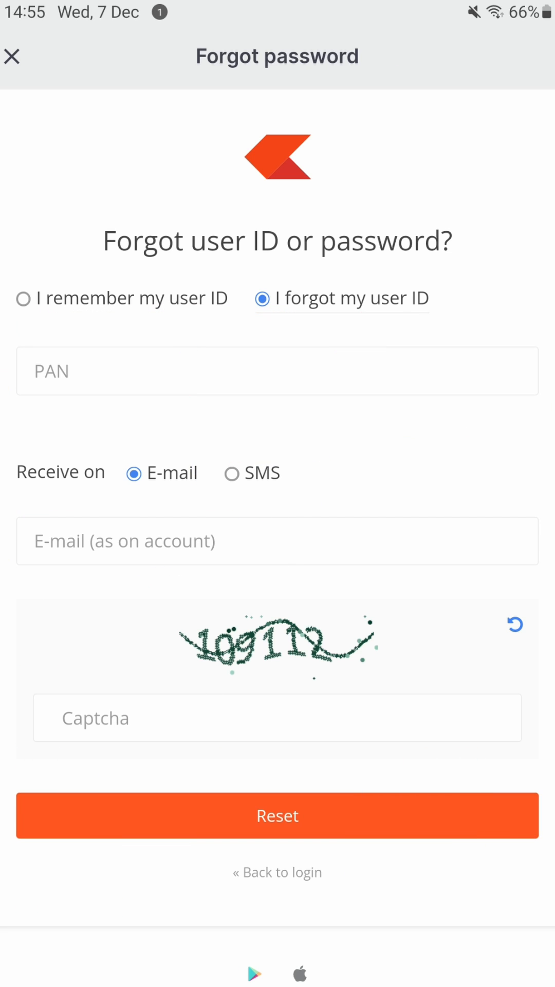
Fill in the PAN, choose SMS with the mobile number, and enter captcha 109112
left_click(231, 473)
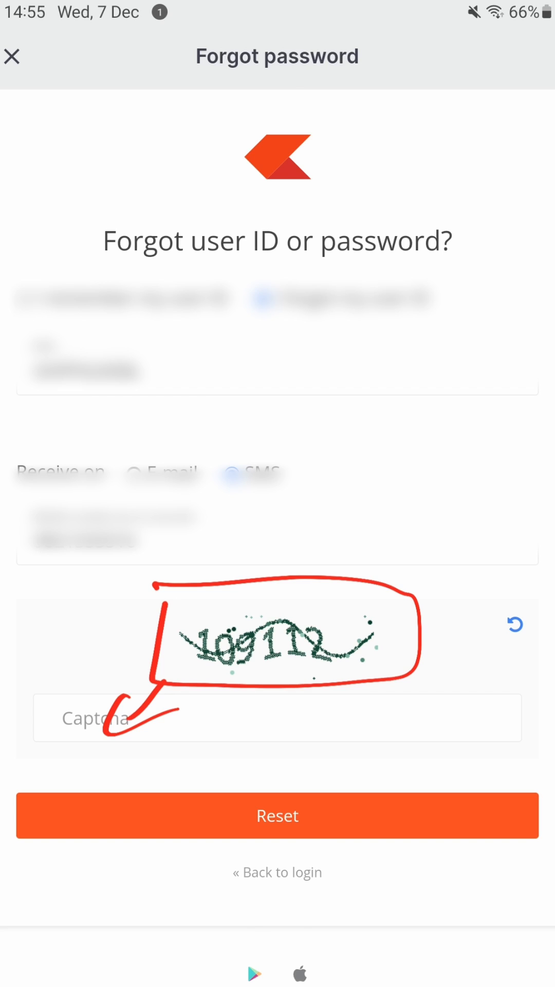
type("109112")
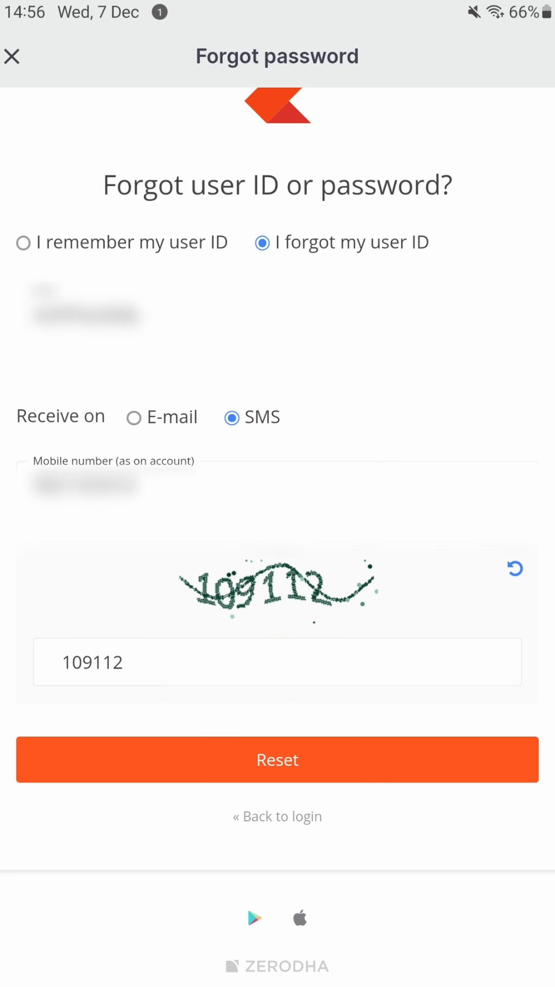
Submit the recovery request with Reset and enter the received OTP on the Validate OTP screen
left_click(277, 758)
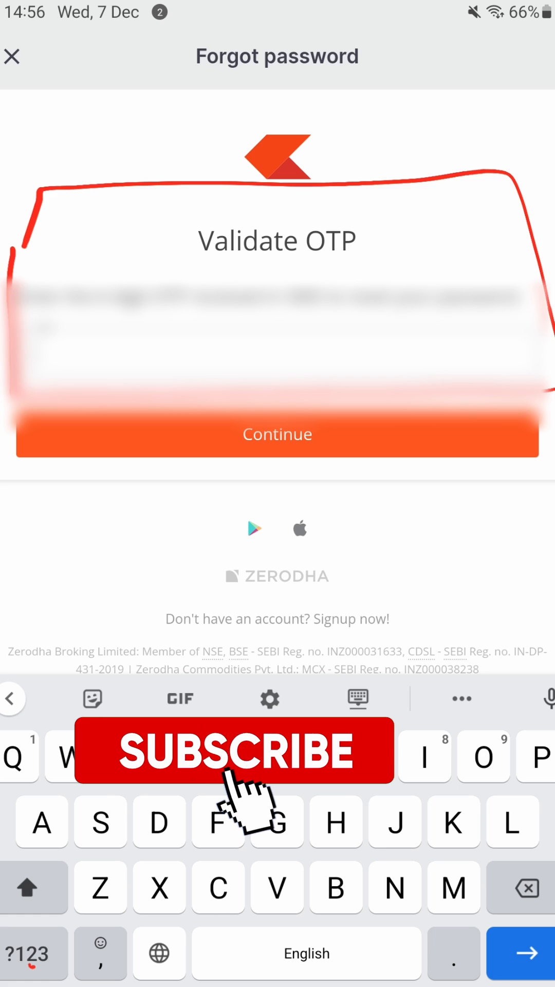
left_click(35, 951)
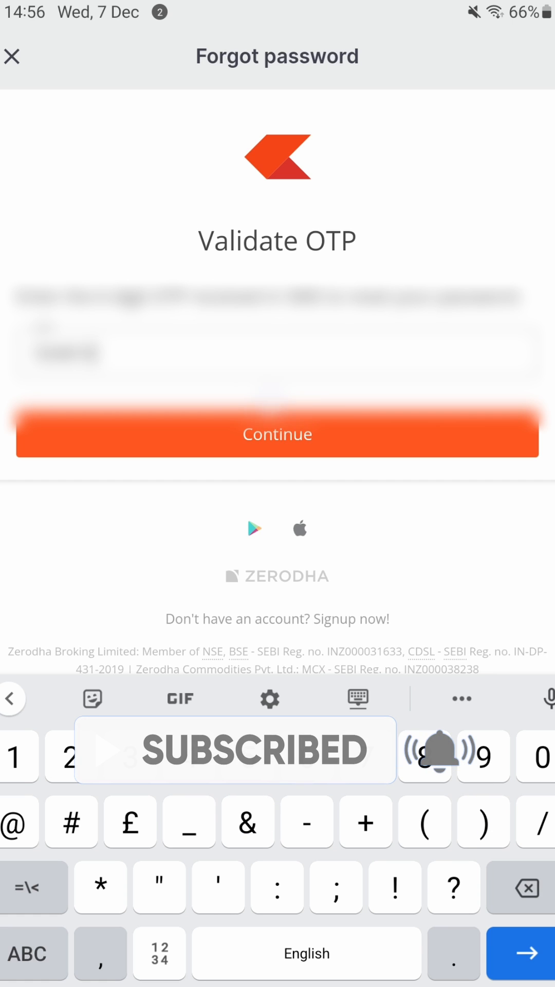
Continue past OTP validation to the Reset password screen with empty new-password fields
left_click(277, 434)
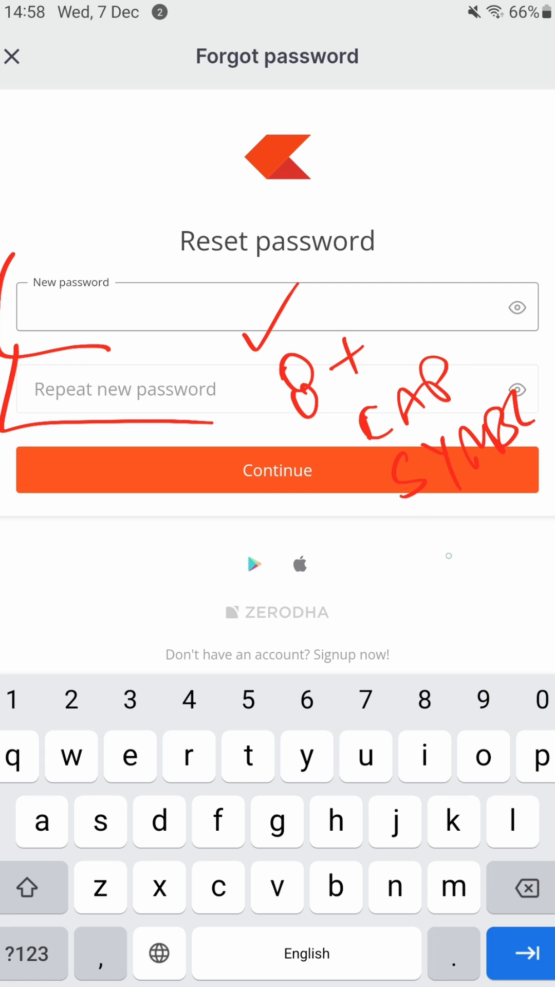
left_click_drag(447, 575, 491, 504)
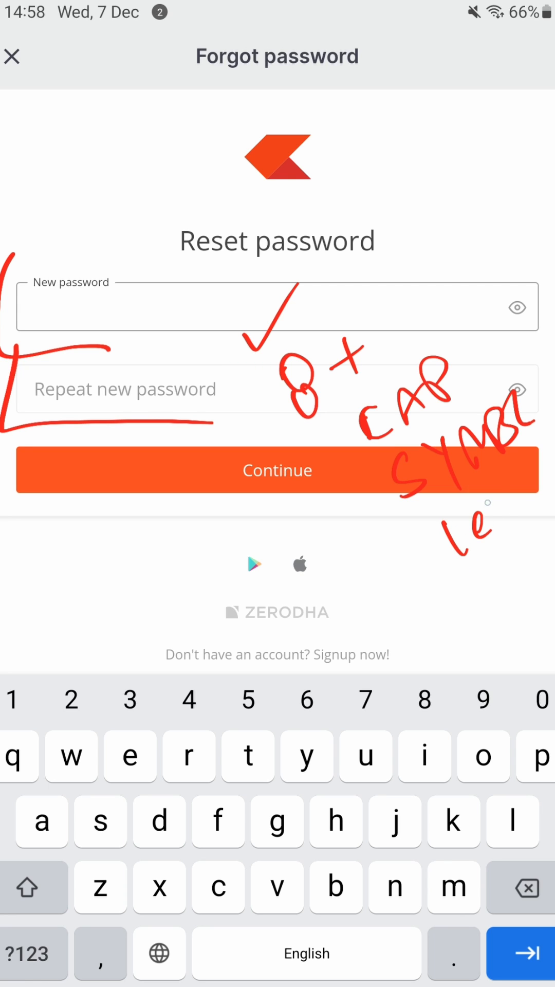